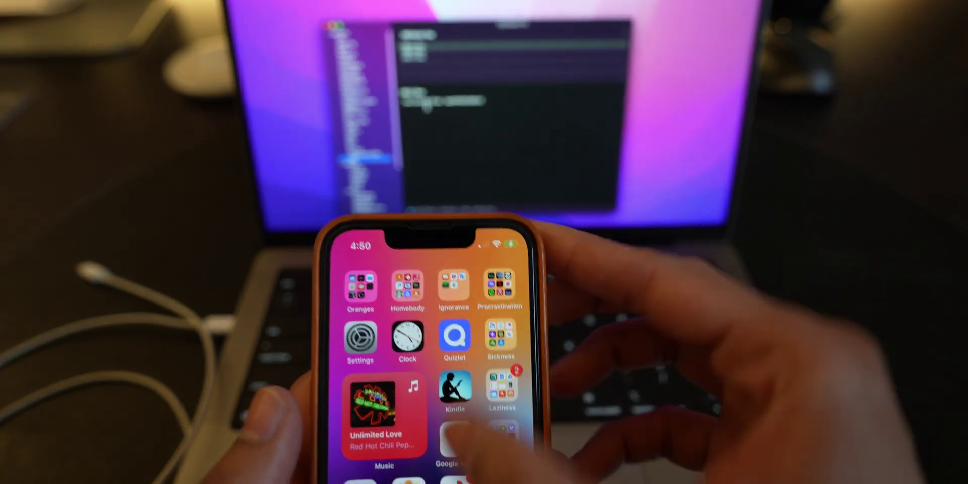
pyautogui.hscroll(3)
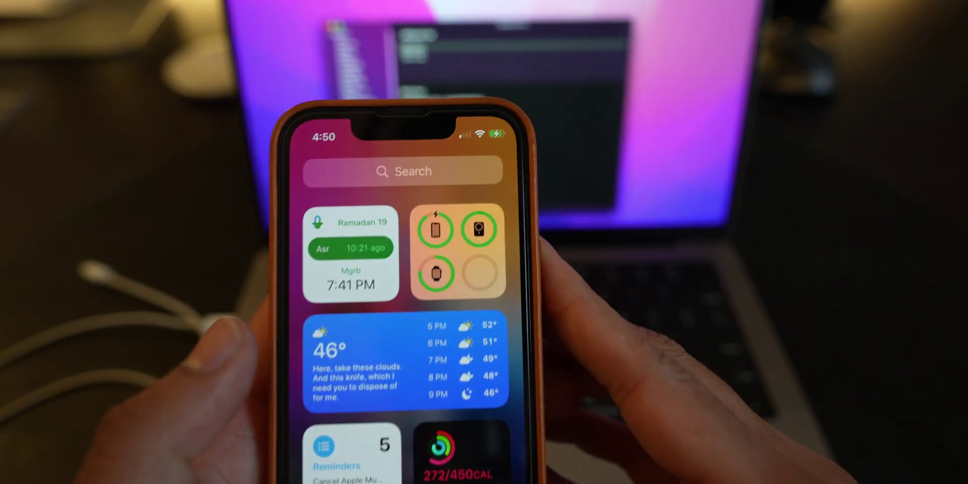